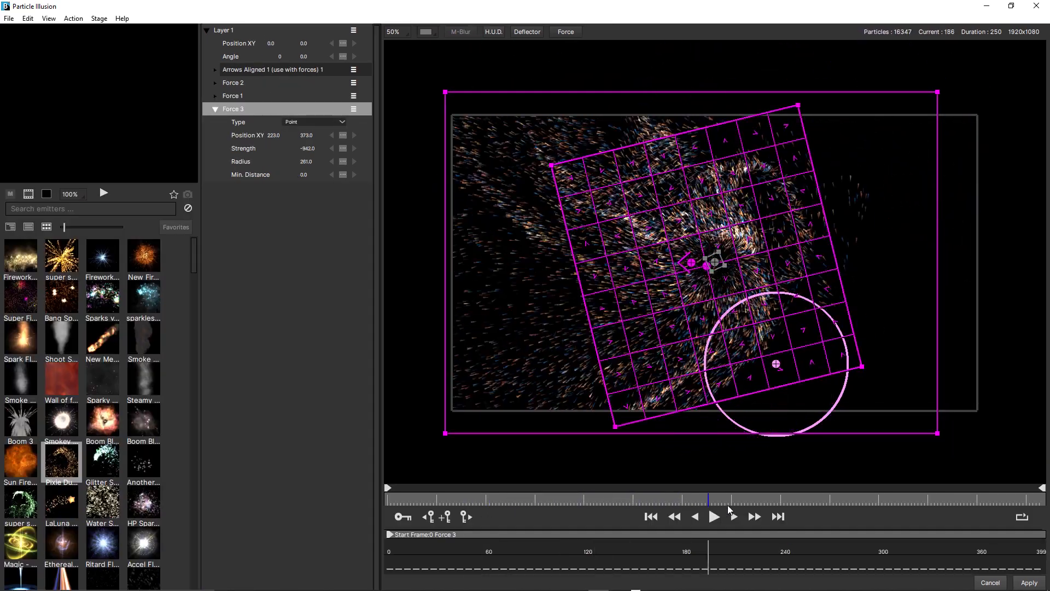
- Bring up a scene holding only the Pixie Dust 01c emitter on Layer 1
left_click_drag(775, 363, 816, 195)
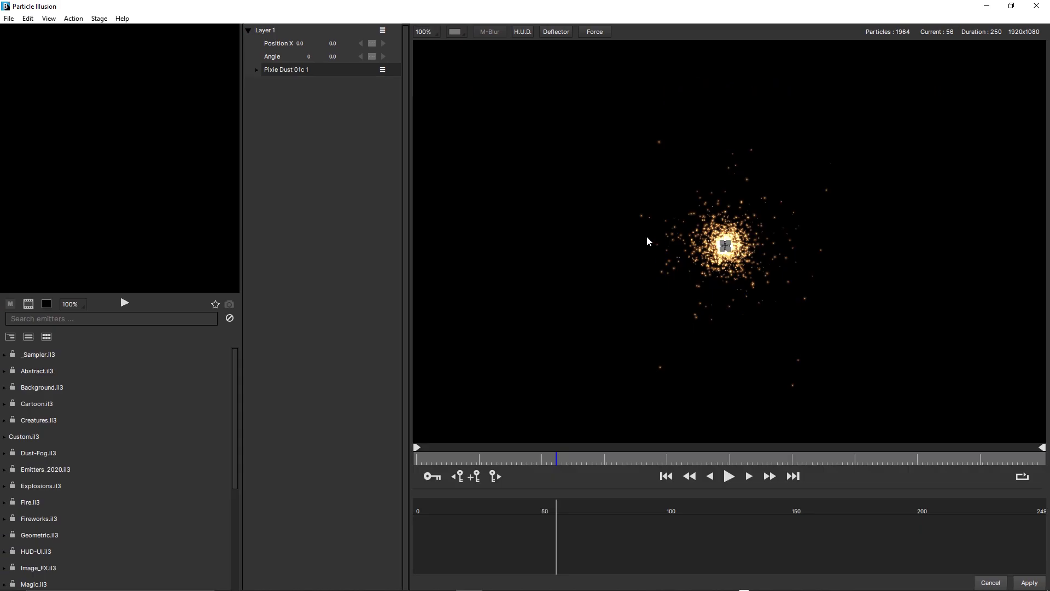
mouse_move(648, 103)
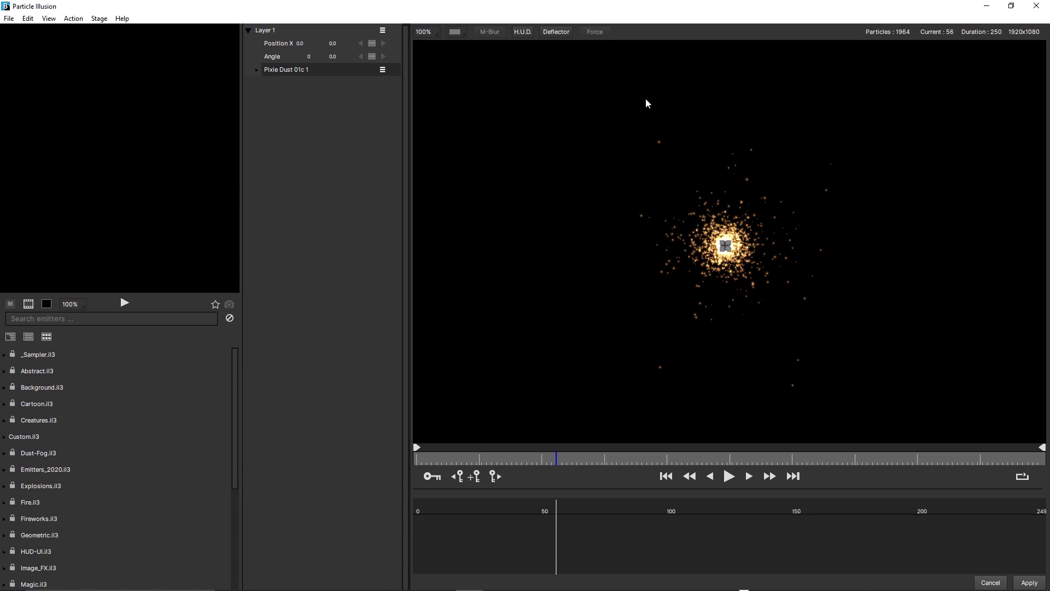
- Add Force 1 as an area force streaming the Pixie Dust particles rightward
left_click(592, 31)
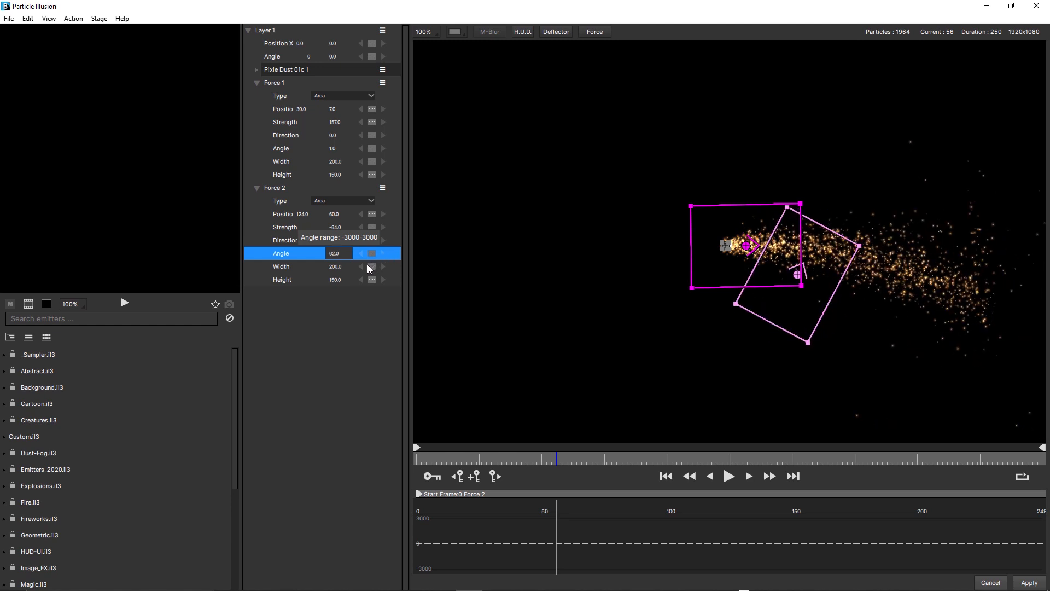
left_click(342, 96)
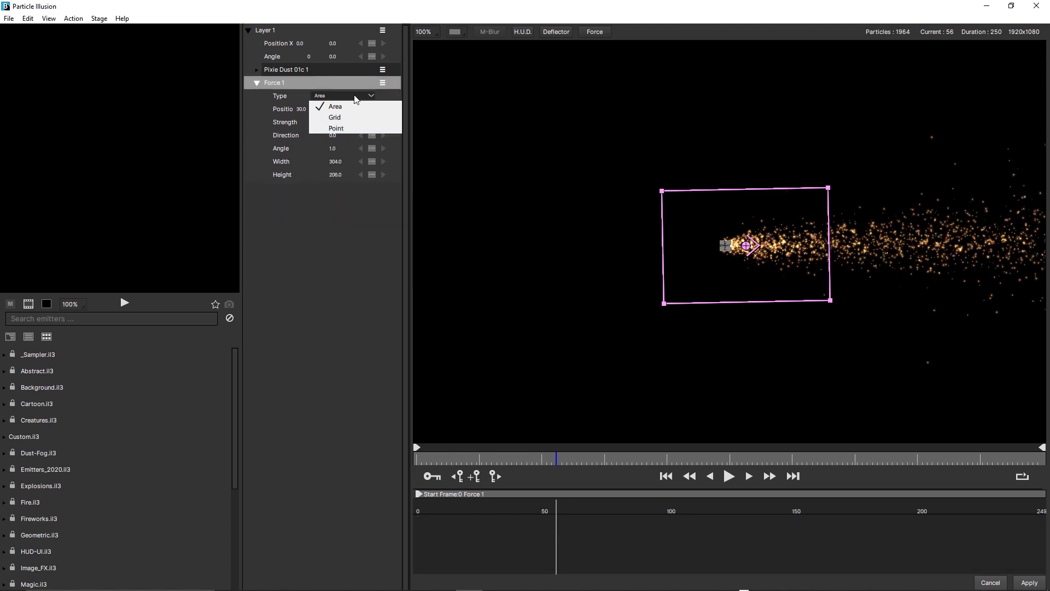
- Make Force 1 a Grid force with raised direction and strength variation, and preview it
left_click(335, 117)
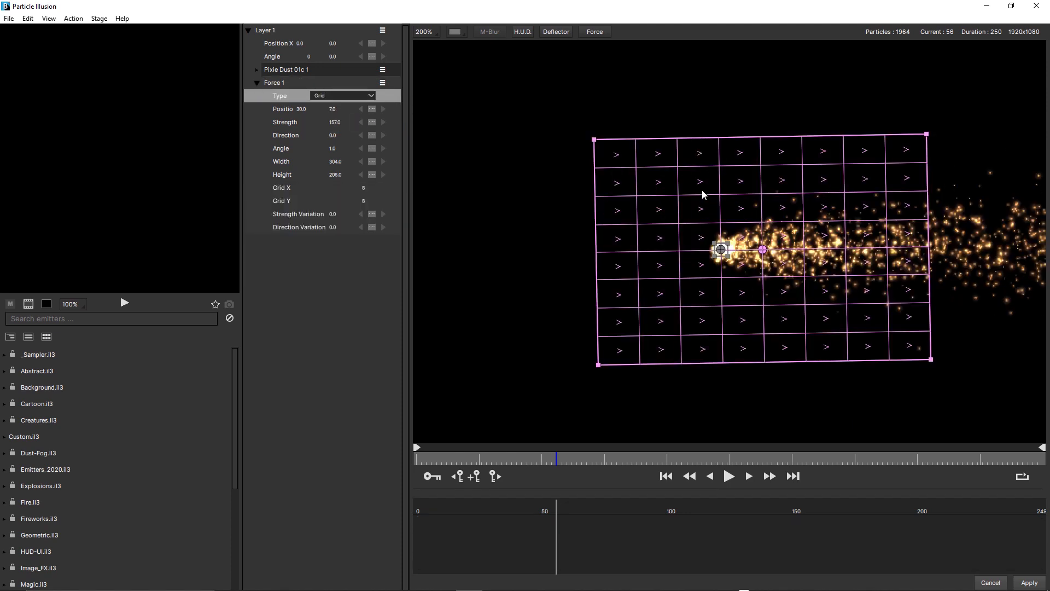
mouse_move(874, 215)
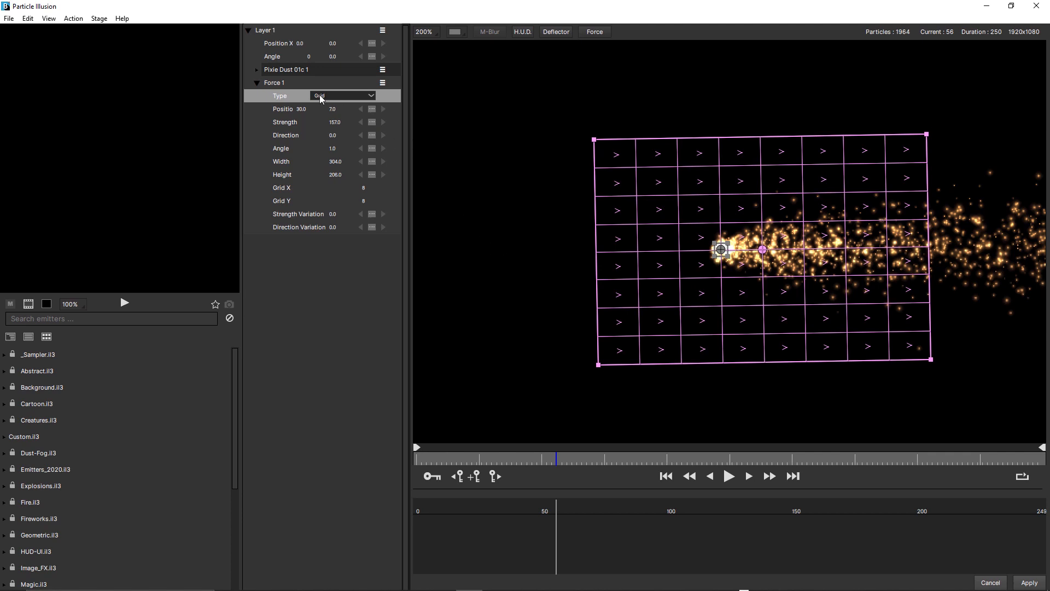
mouse_move(298, 204)
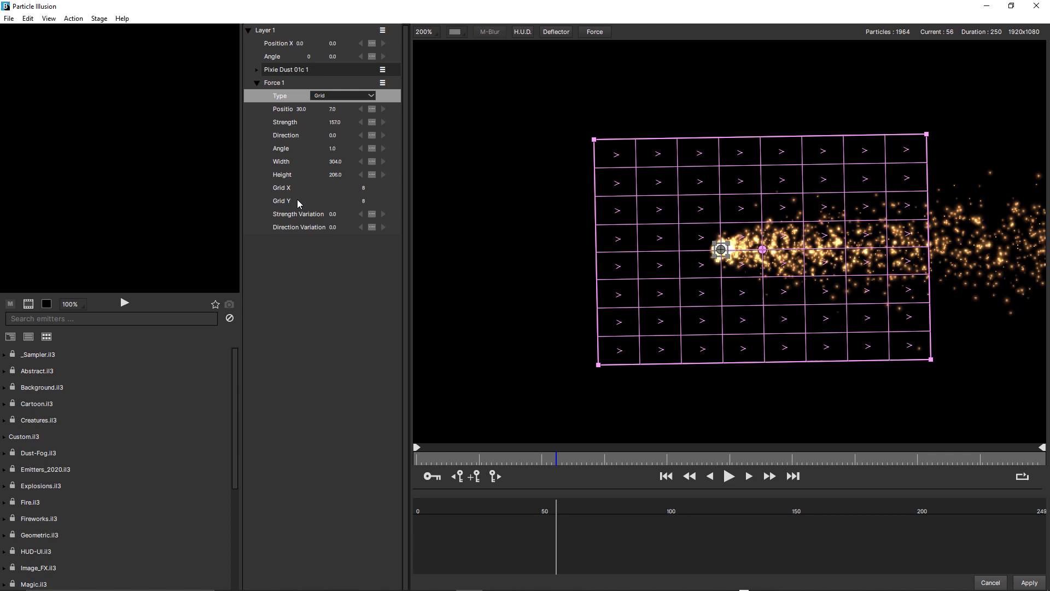
mouse_move(309, 232)
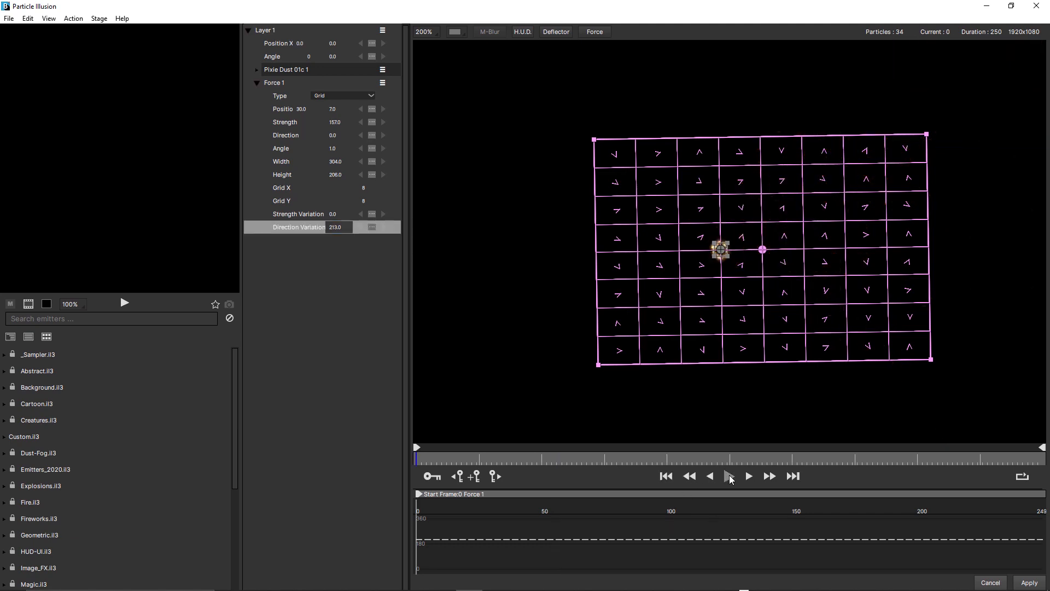
left_click(748, 476)
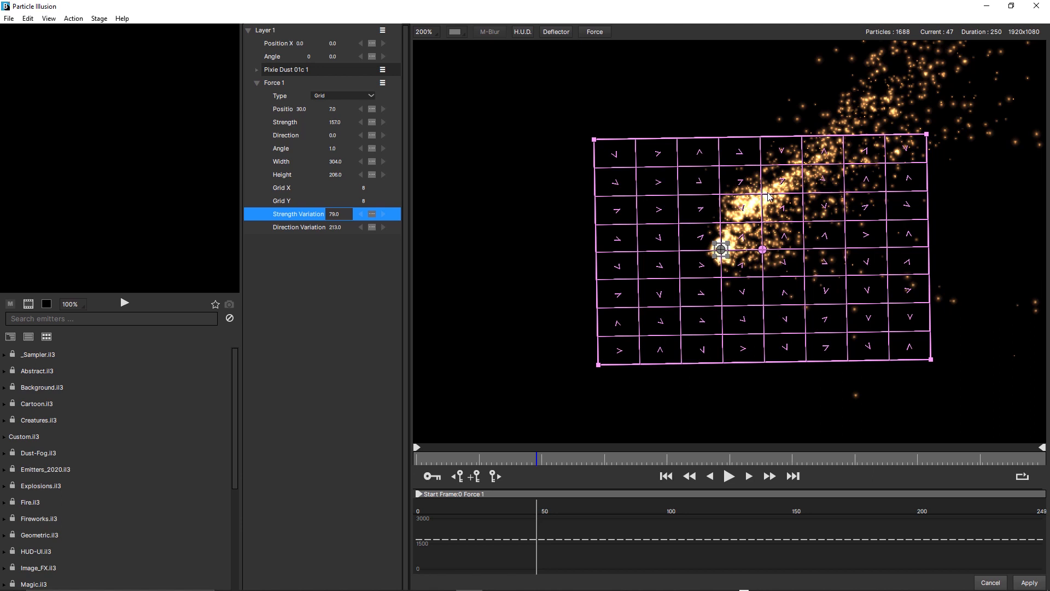
mouse_move(769, 362)
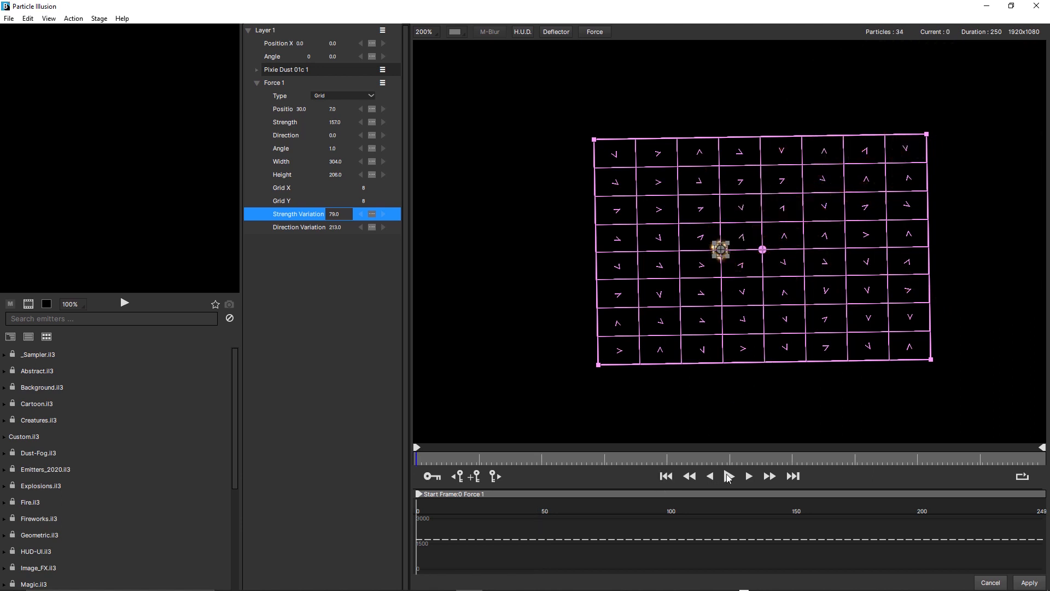
left_click(748, 476)
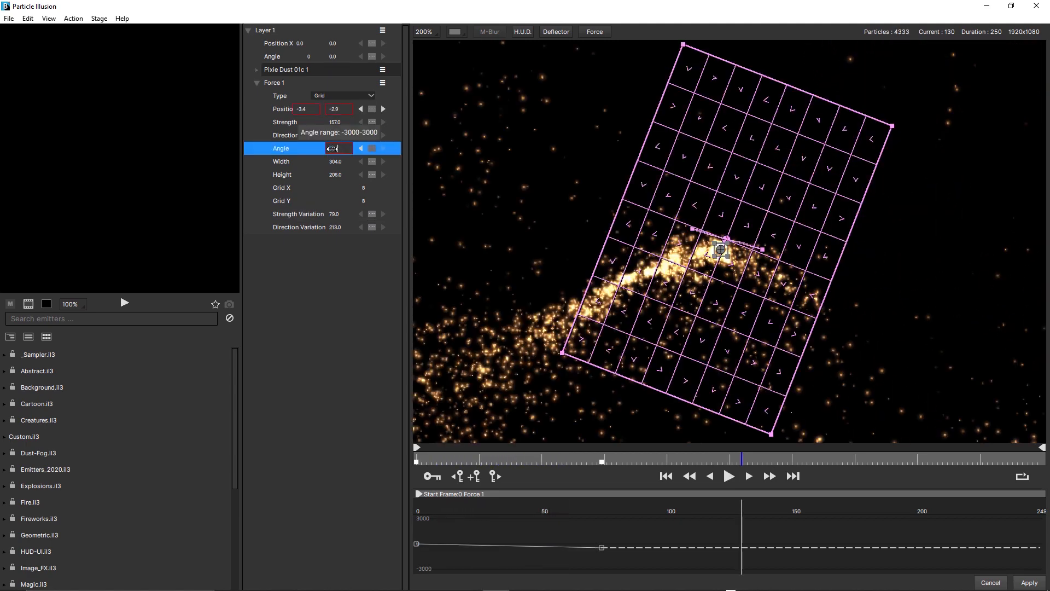
- Give the grid force an Angle of 500.0, then bring up the logo burst WIPE scene
type("500.0")
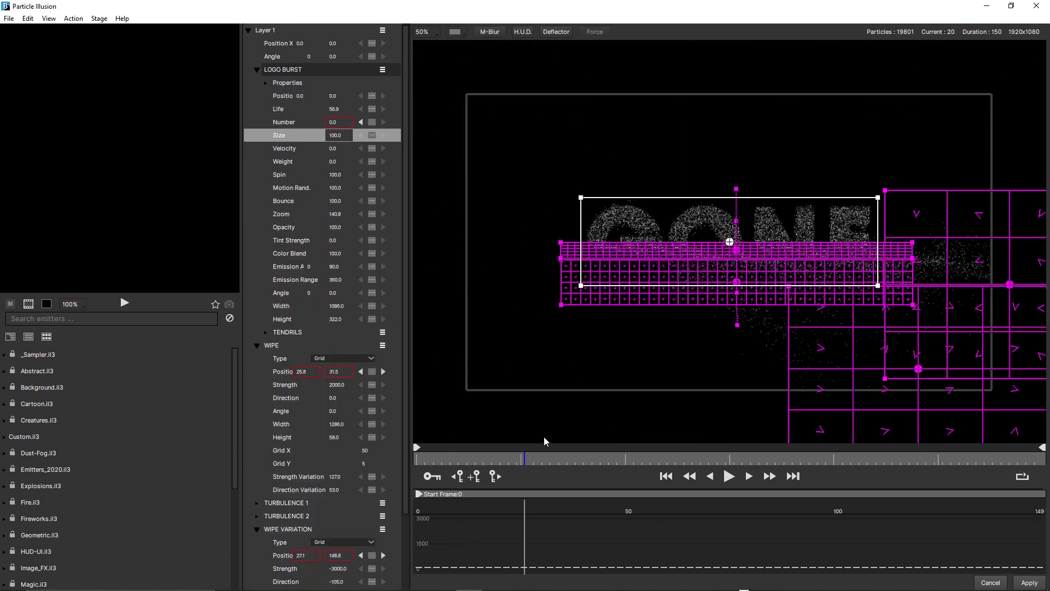
- Bring up the bubbles scene and select its area force Force 1
left_click(728, 476)
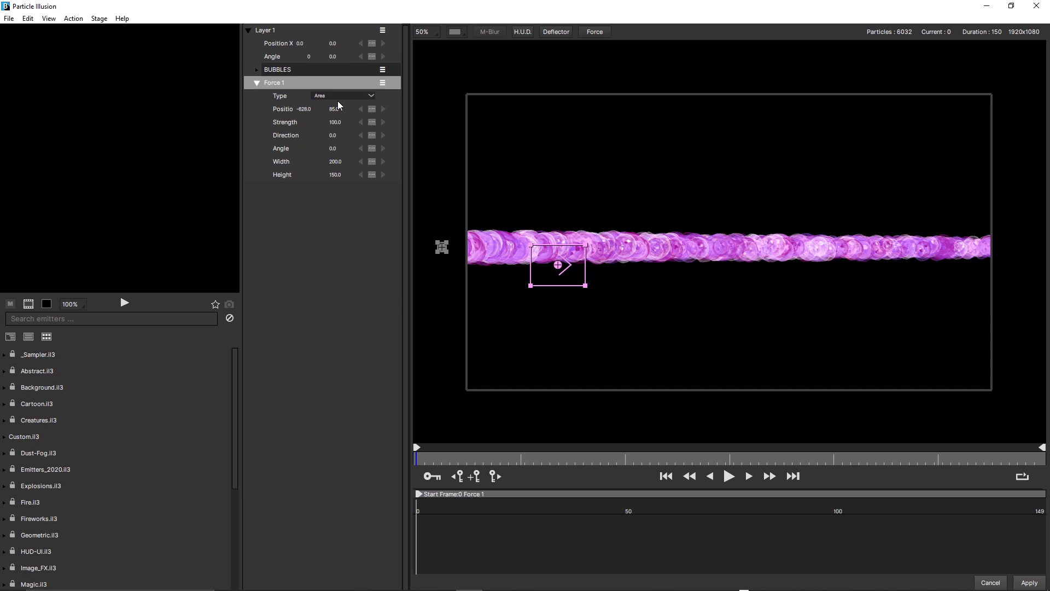
- Make Force 1 a Point force with radius about 265 bending the bubbles, and preview it
left_click(341, 95)
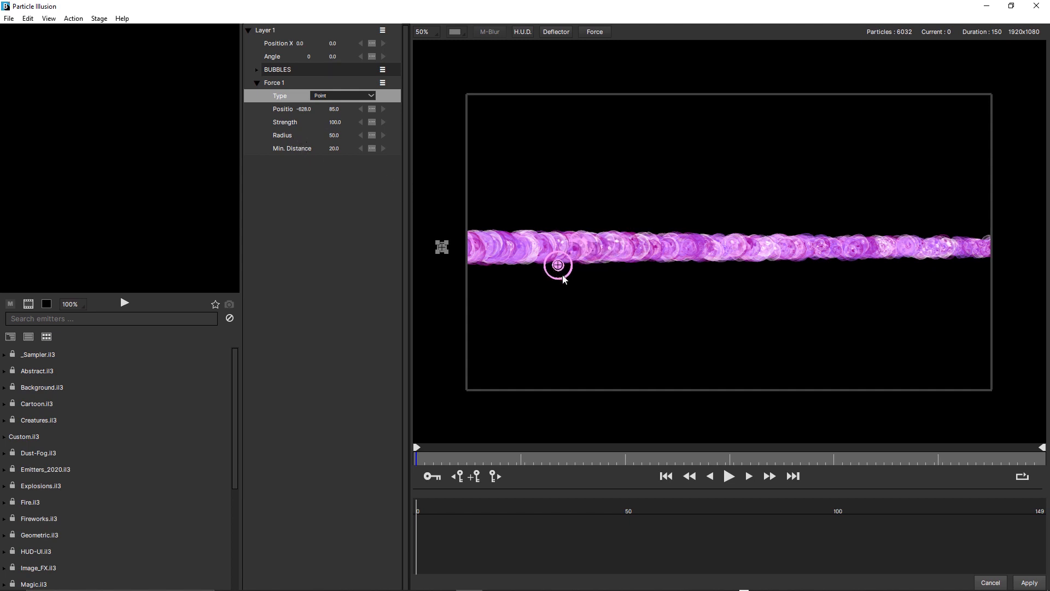
left_click_drag(558, 263, 598, 303)
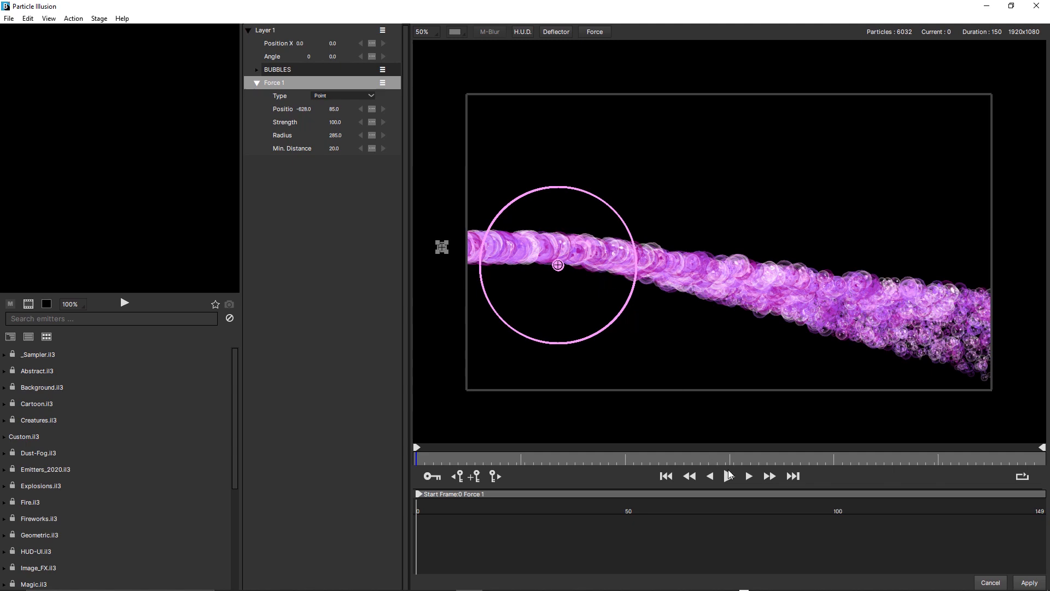
left_click(748, 475)
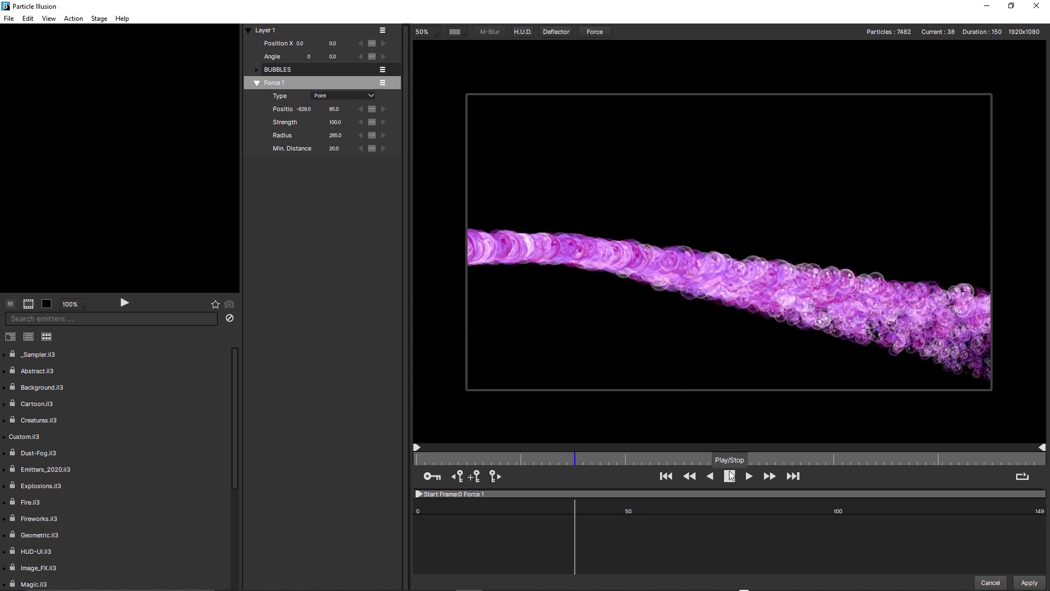
left_click(728, 476)
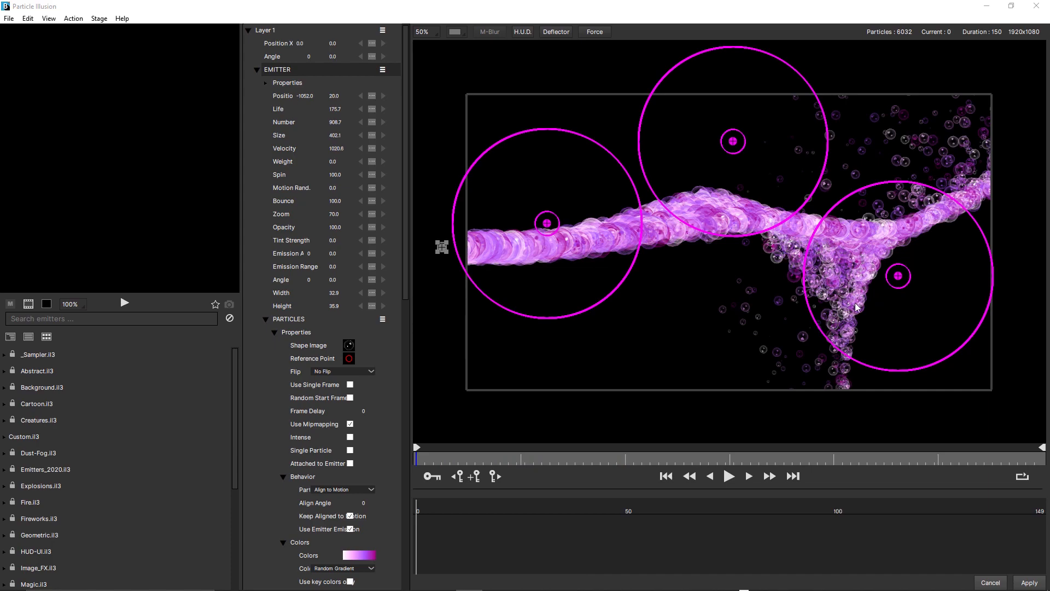
- Preview the three-point-force bubbles, then bring up the FLOW logo scene
left_click(728, 475)
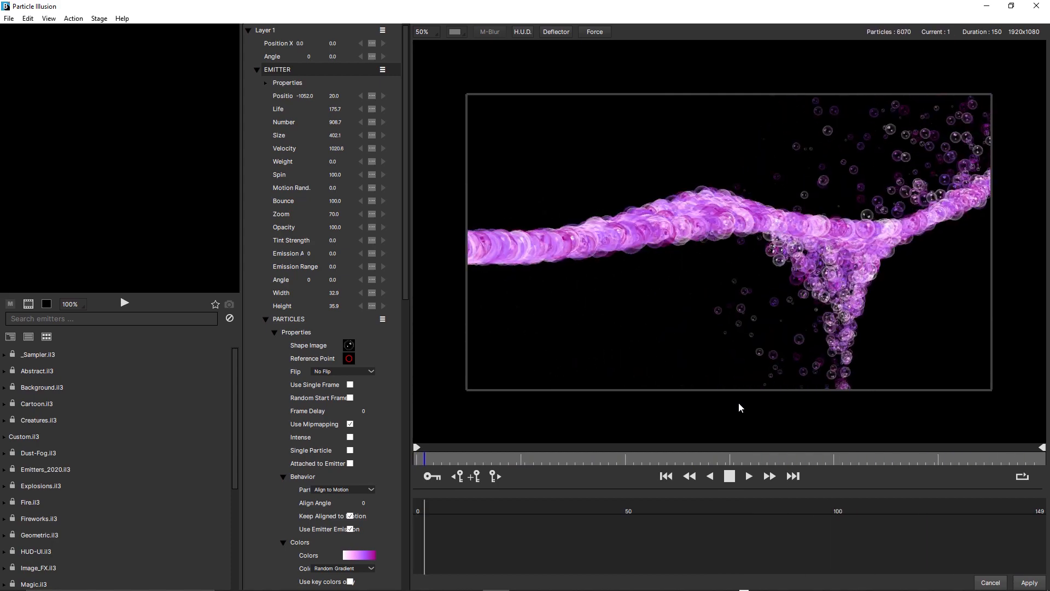
left_click(748, 476)
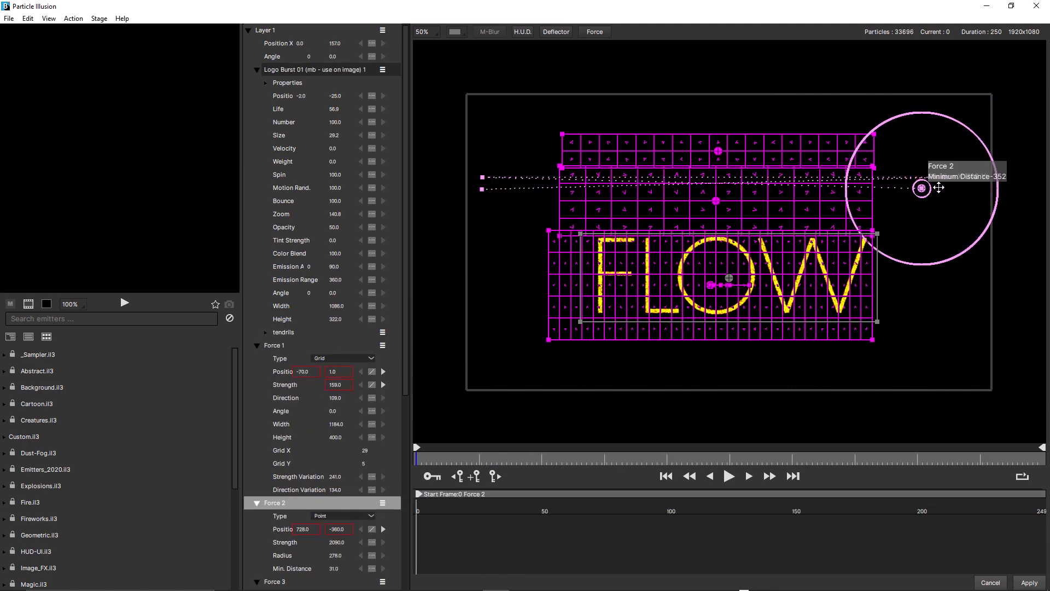
- Start an empty project with the emitter library in thumbnail view
left_click(728, 475)
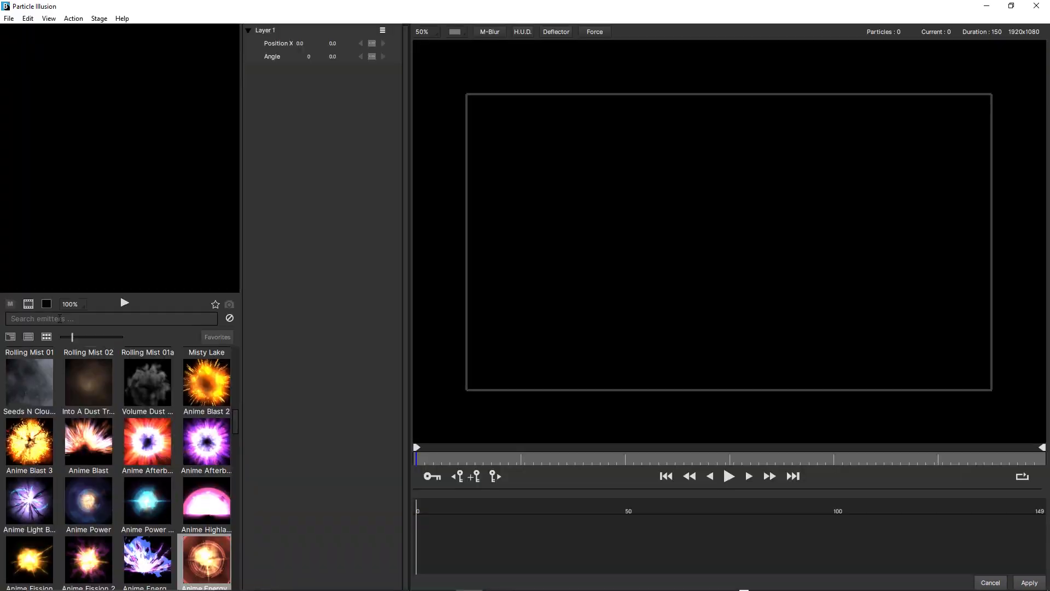
- Filter the emitter library by 'anime' and choose Anime Afterburn Behind
type("anime")
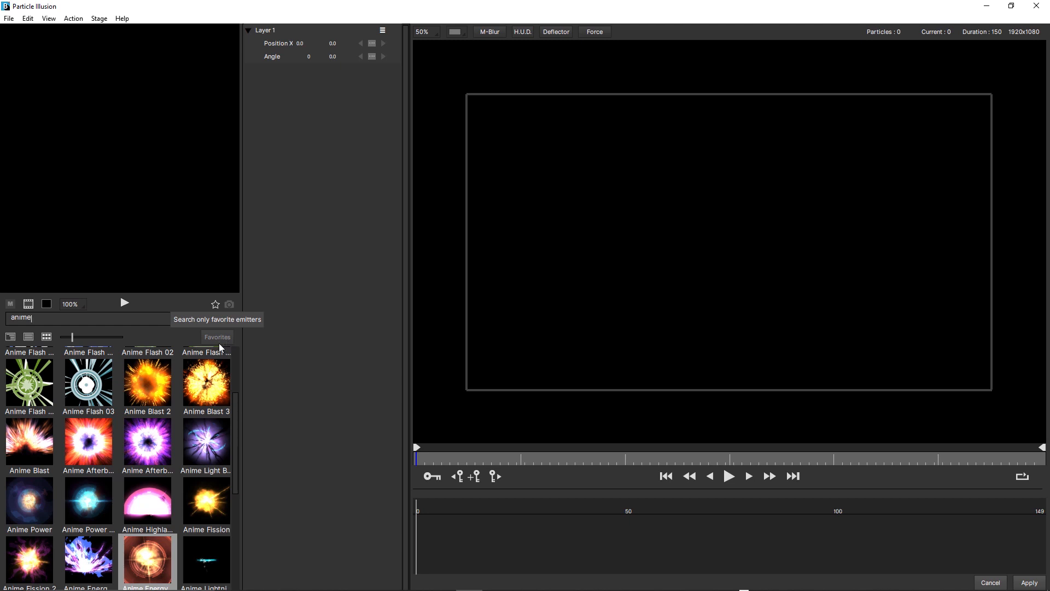
left_click(146, 441)
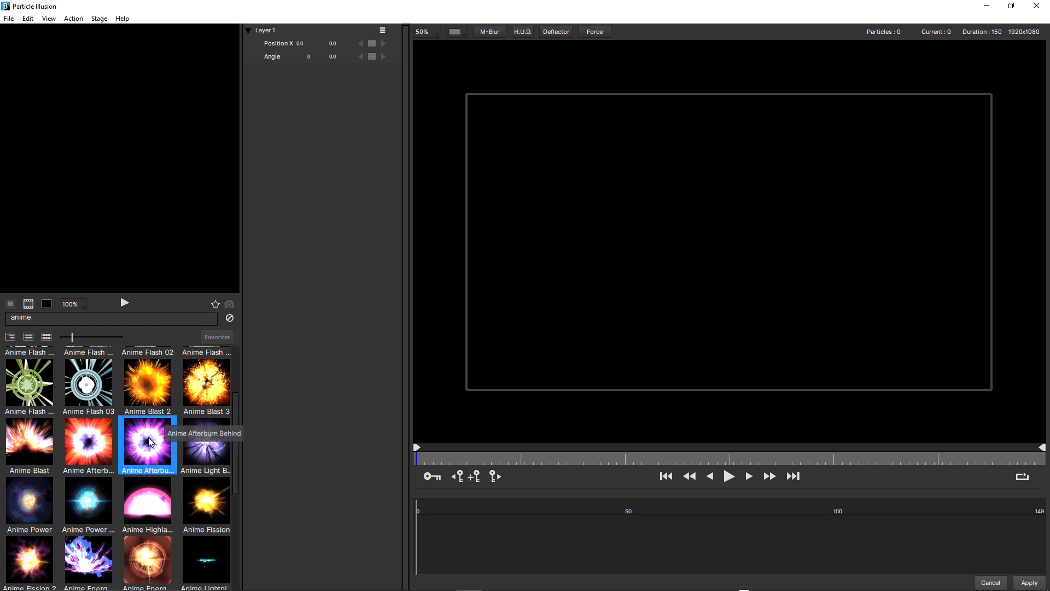